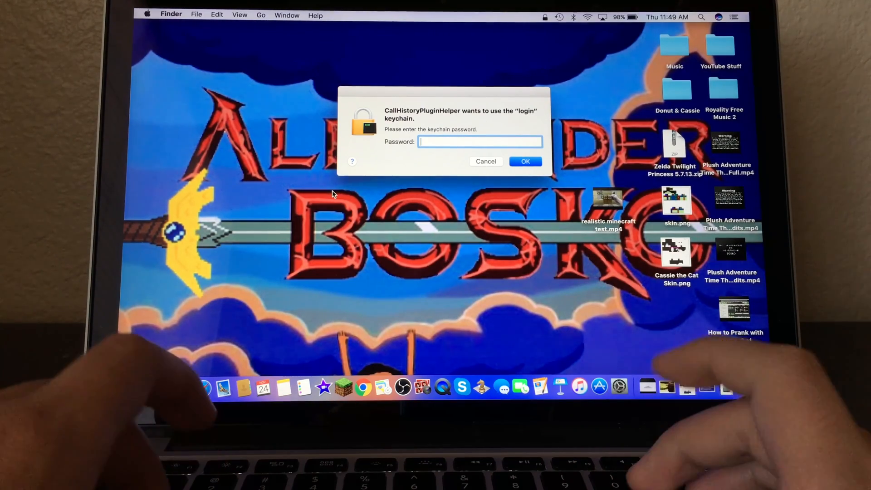
type("password")
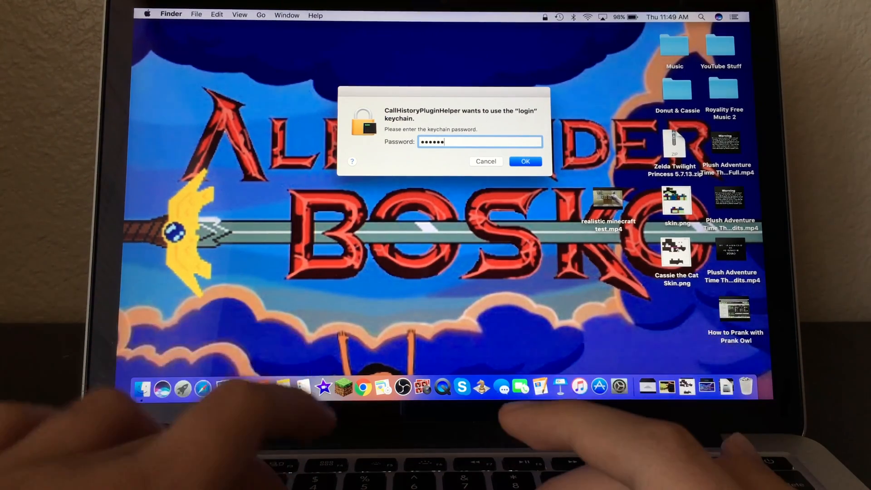
type("••••")
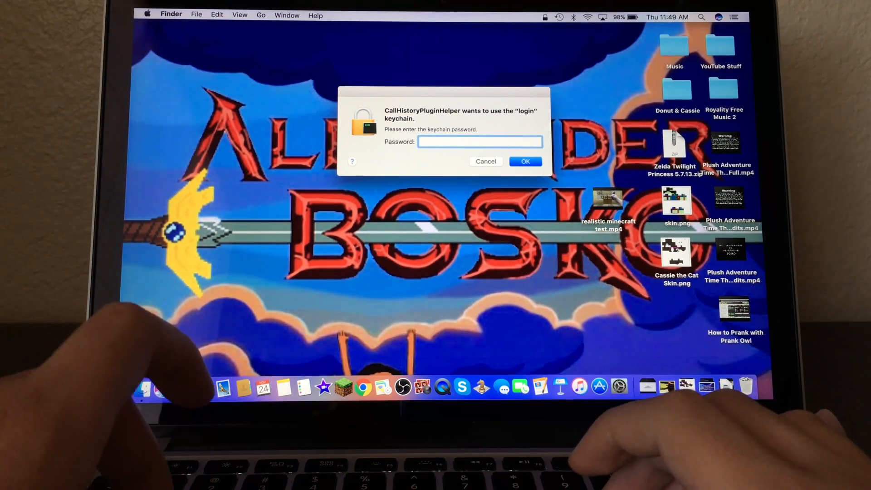
type("•")
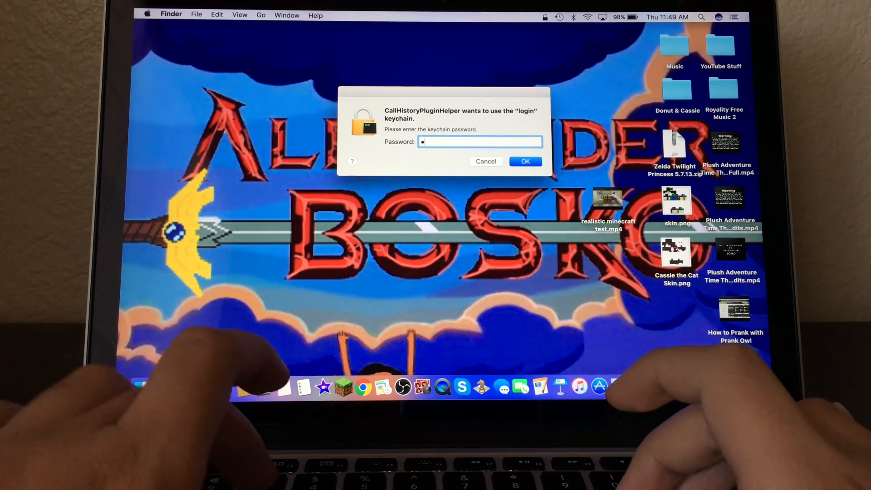
type("password")
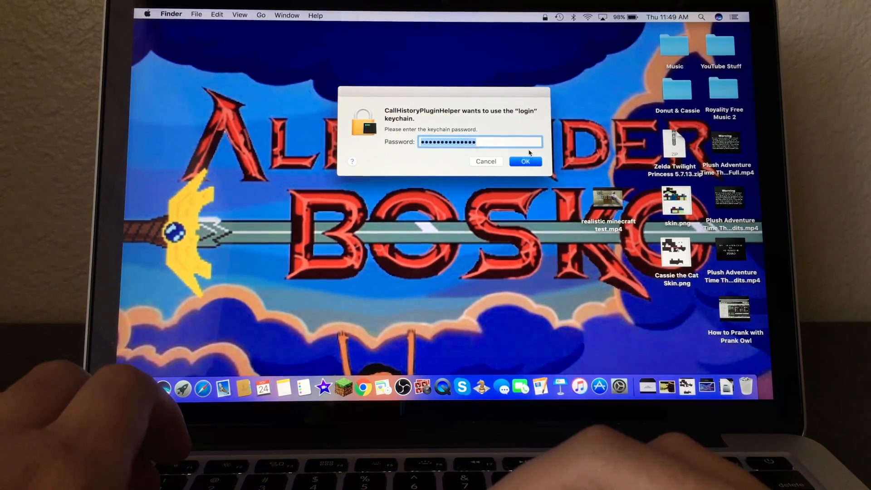
type("•")
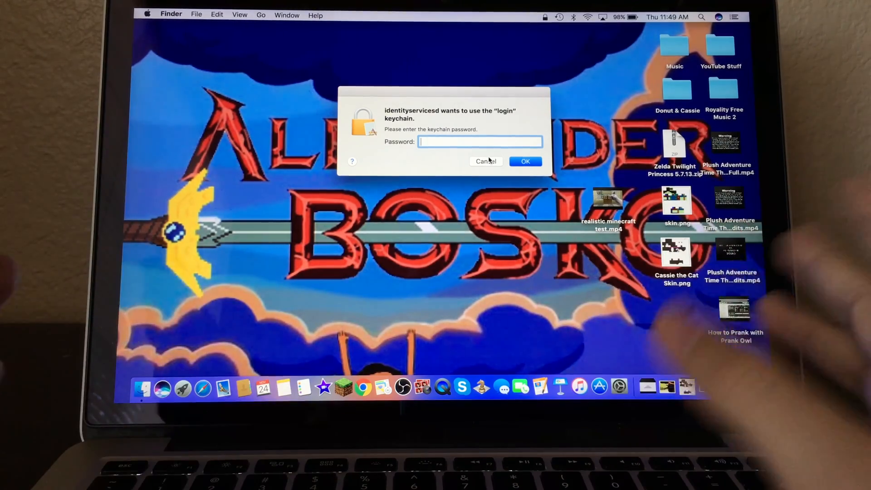
type("•")
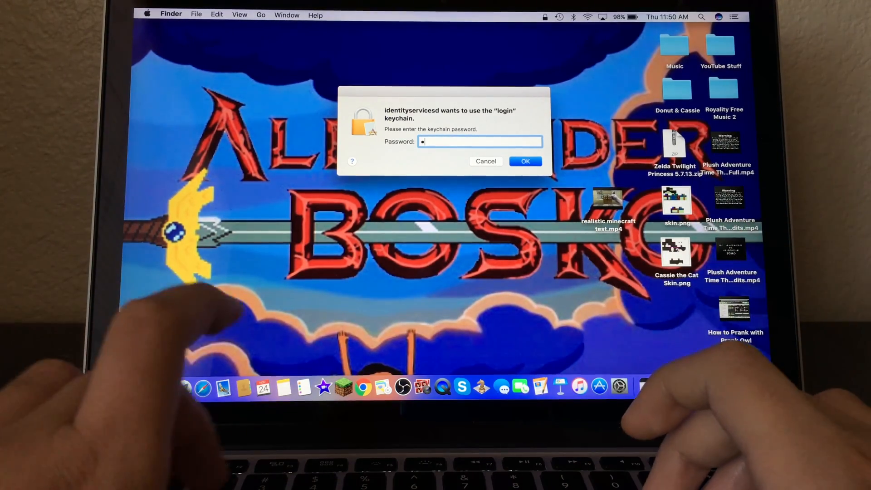
type("password")
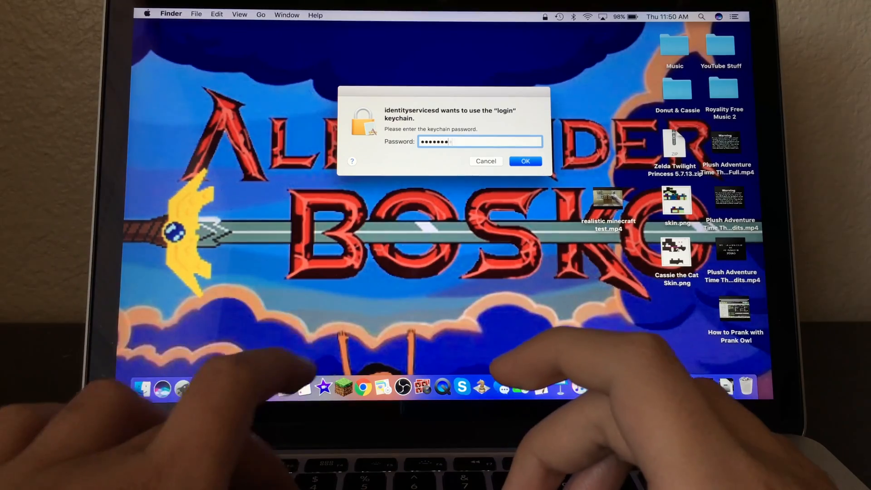